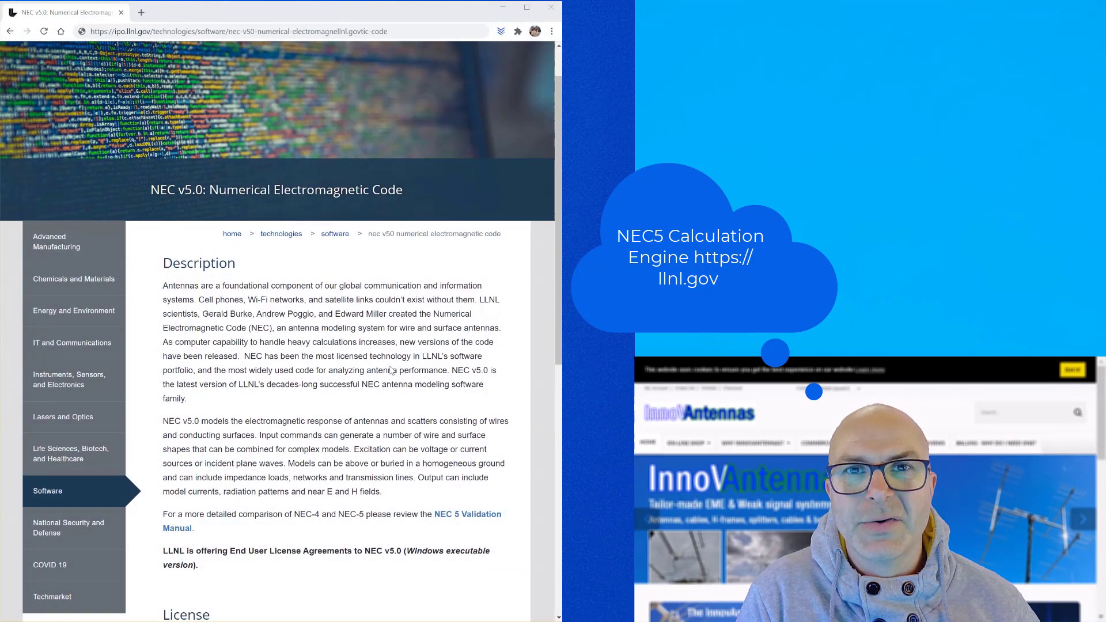
# Reach the NEC v5.0 License pricing section and follow the End User License link
pyautogui.scroll(-3)
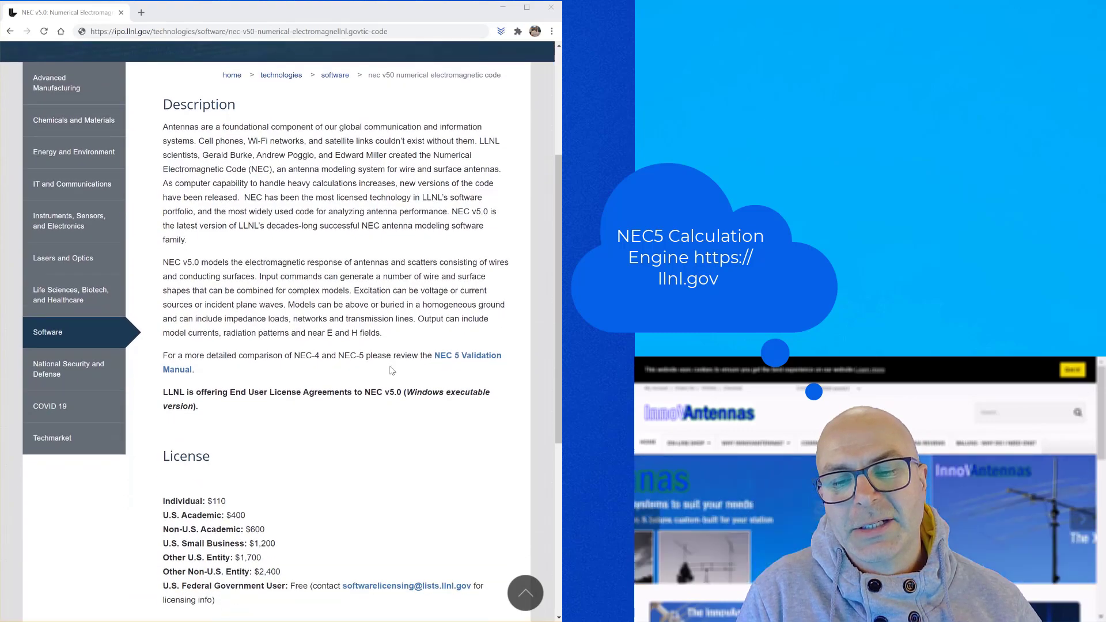
pyautogui.scroll(-3)
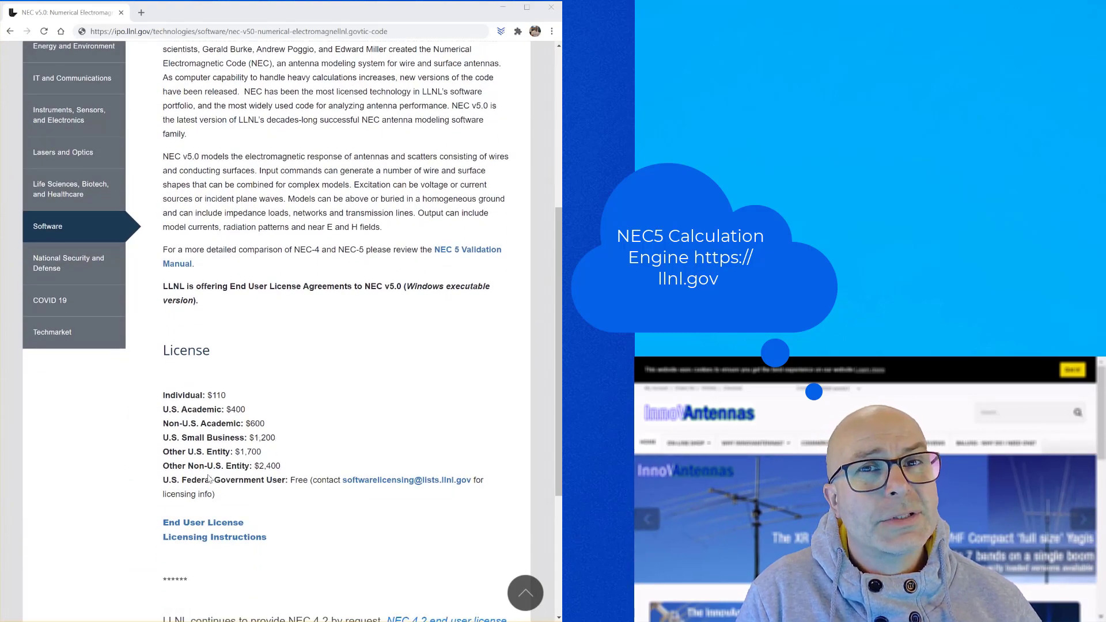
pyautogui.click(203, 522)
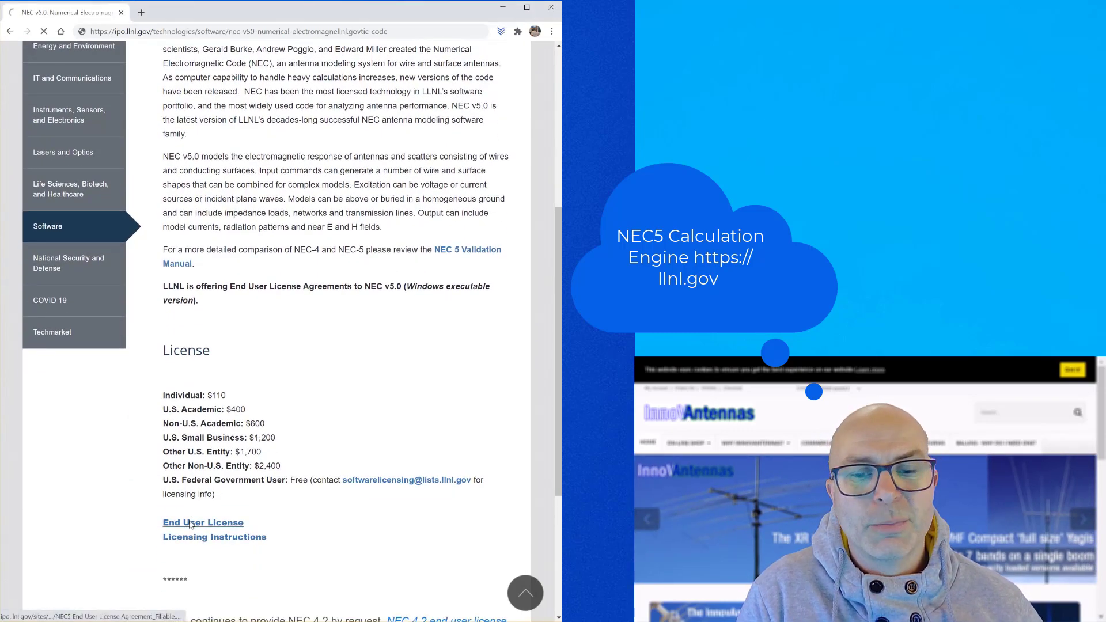
# View the NEC Version 5 End User License Agreement PDF and scroll through it
pyautogui.click(203, 523)
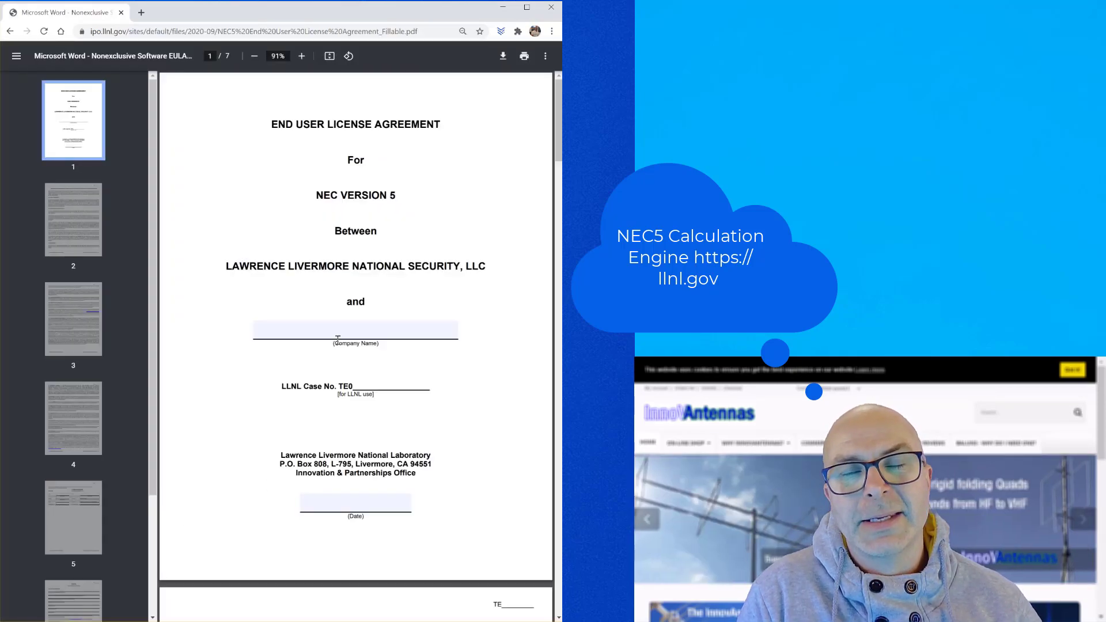
pyautogui.scroll(-3)
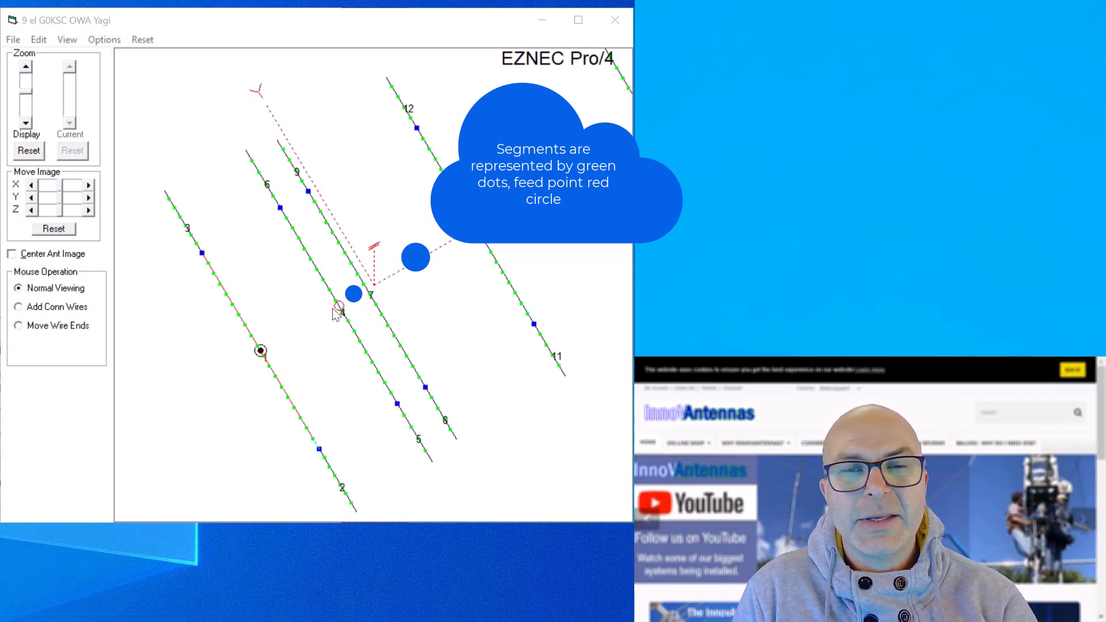
pyautogui.moveTo(321, 325)
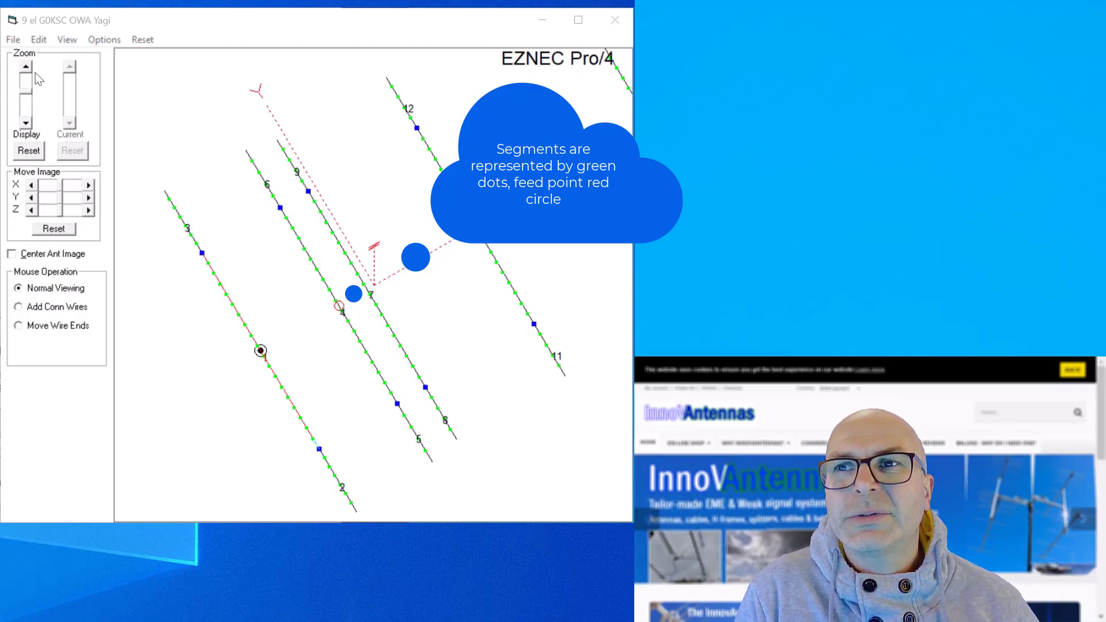
# Raise the Display Zoom to enlarge the 9 el G0KSC OWA Yagi with its segment dots
pyautogui.click(26, 65)
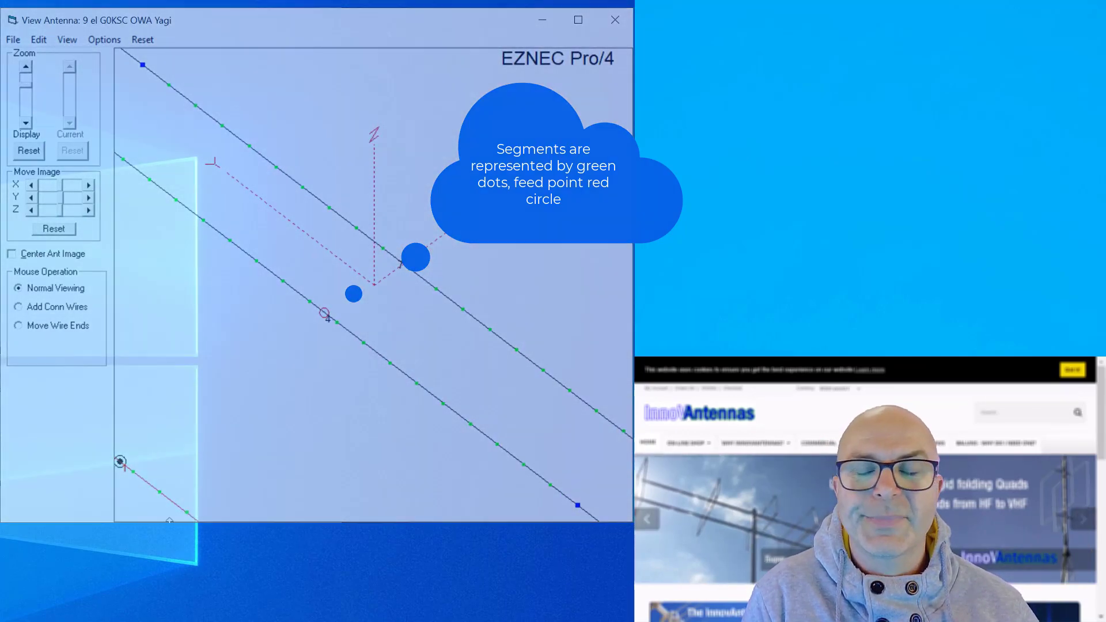
pyautogui.click(613, 20)
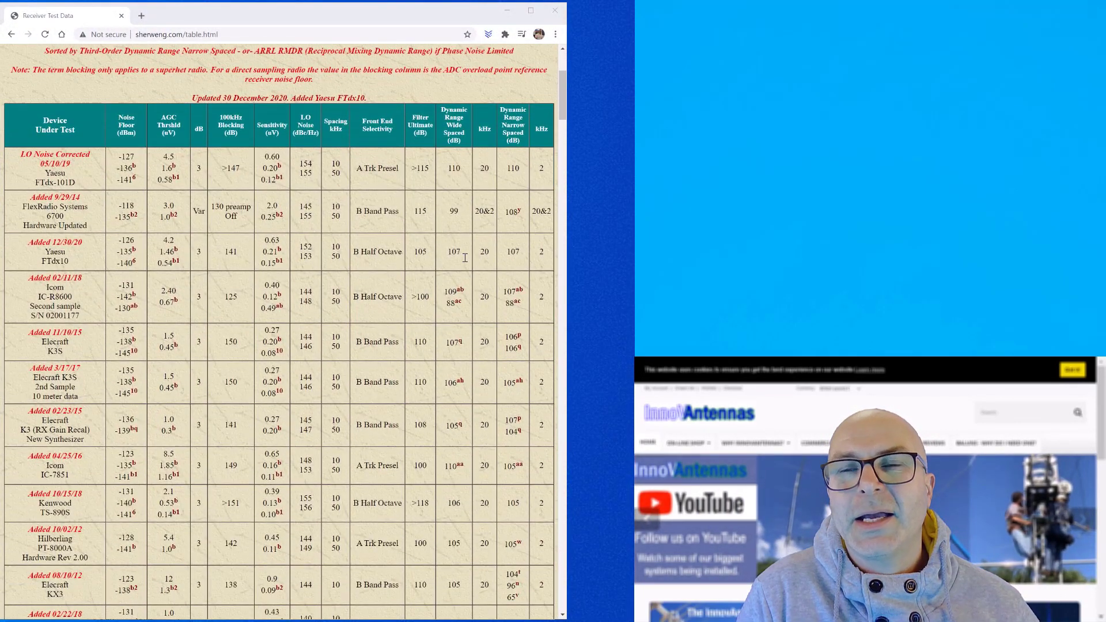
# Leave the Sherwood receiver test table for the Nevada Radio Yaesu FT-DX10 tab
pyautogui.scroll(-3)
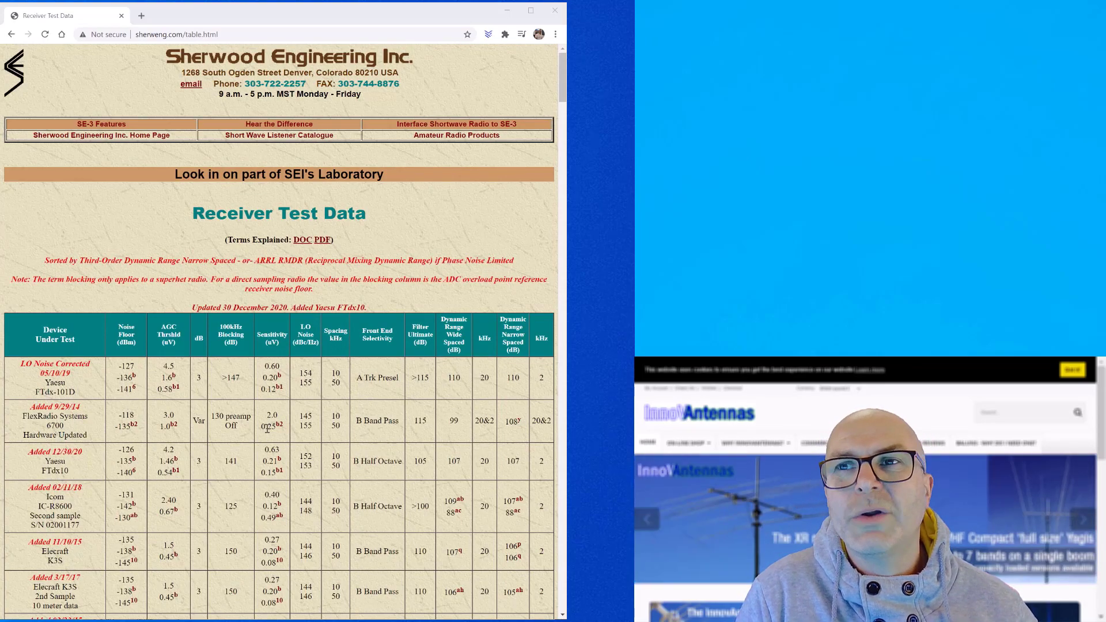
pyautogui.click(555, 10)
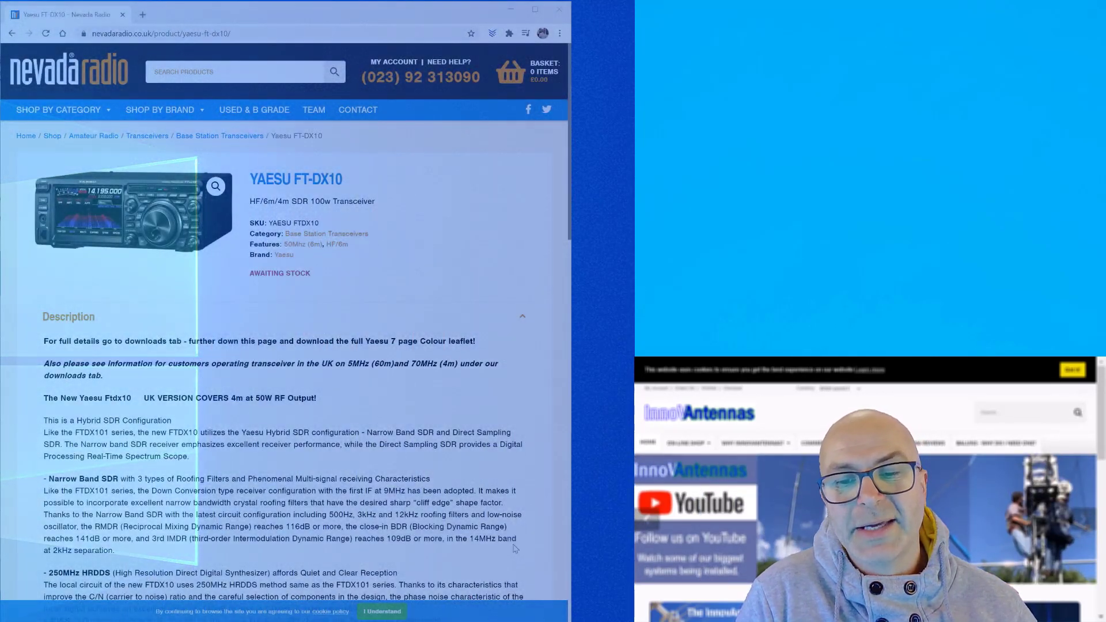
pyautogui.scroll(3)
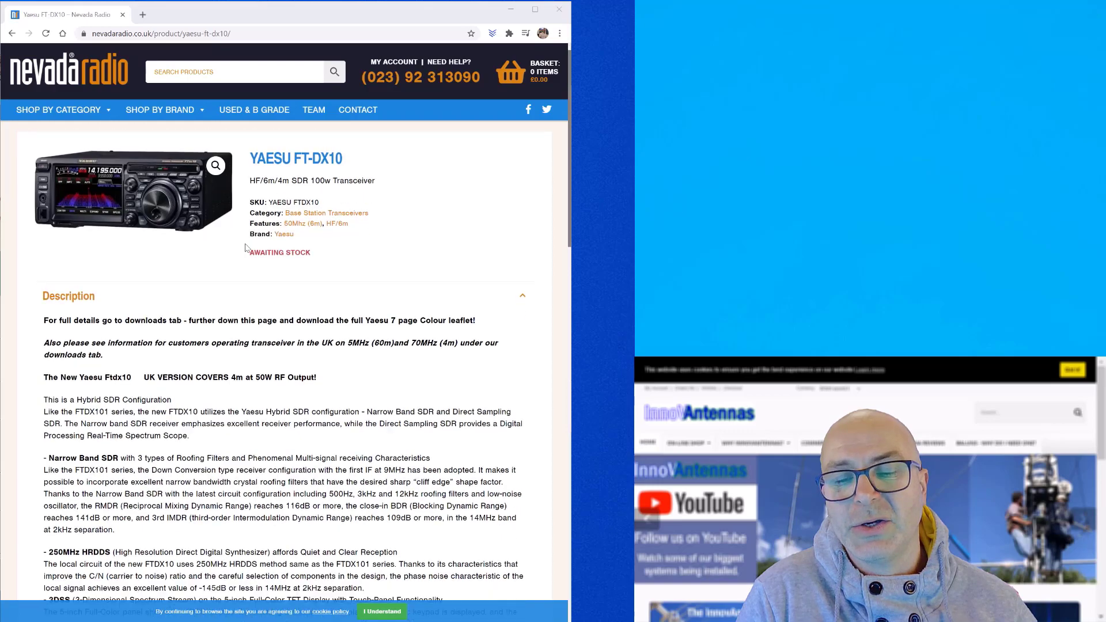
pyautogui.scroll(-3)
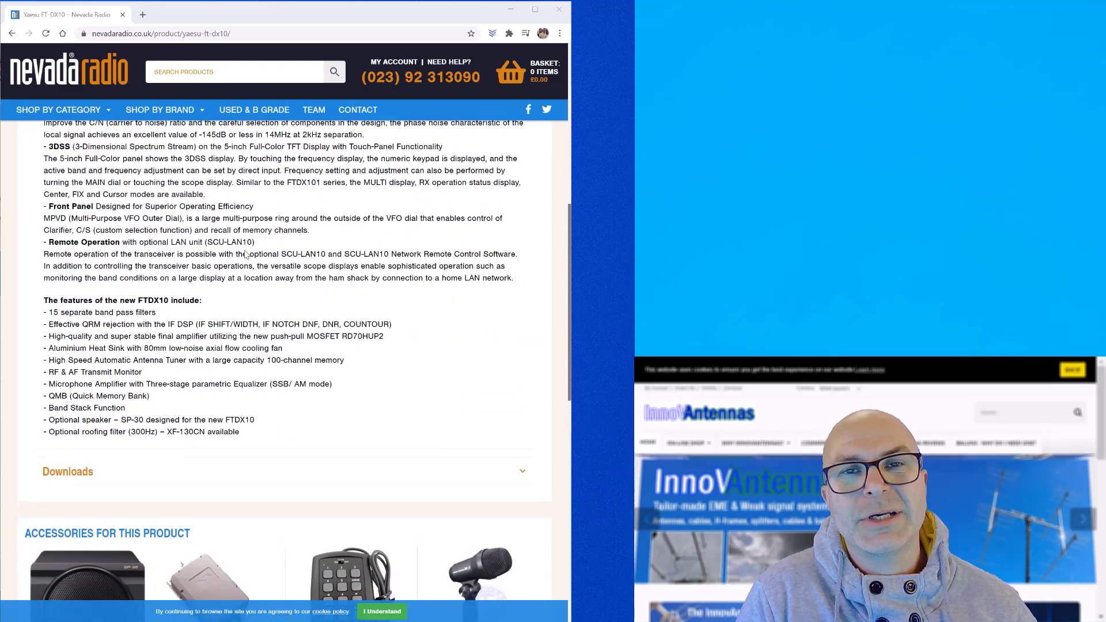
pyautogui.scroll(-3)
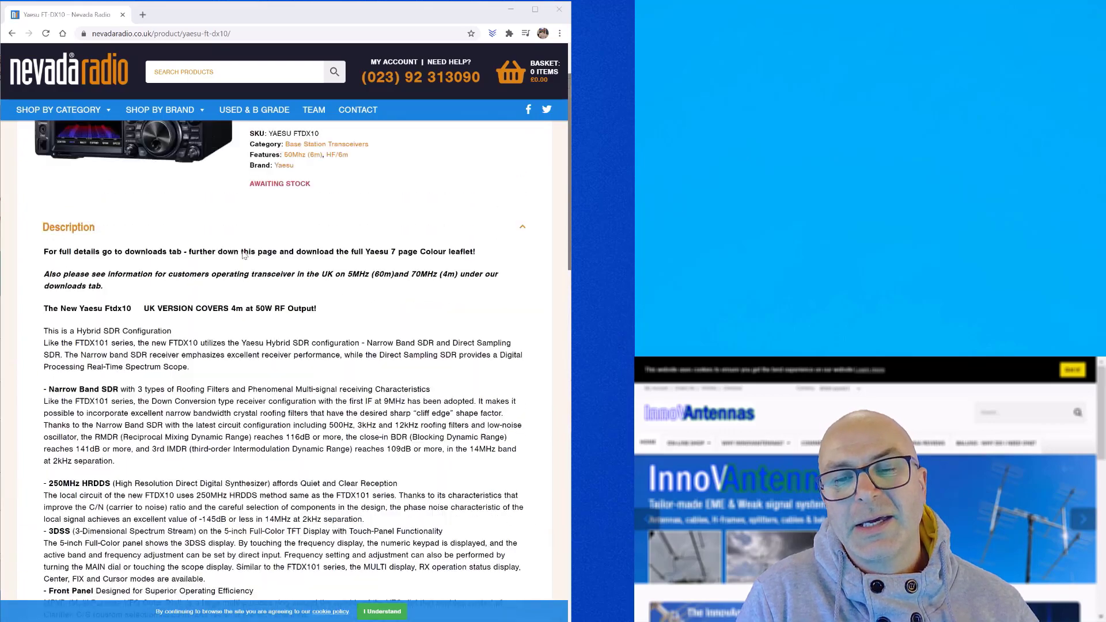
pyautogui.scroll(3)
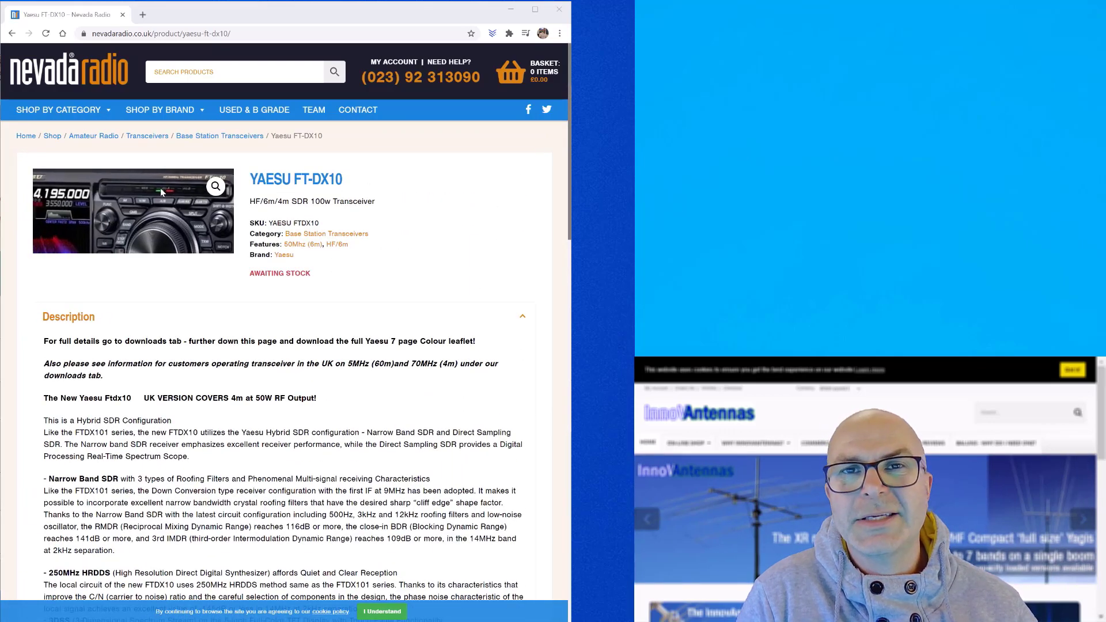